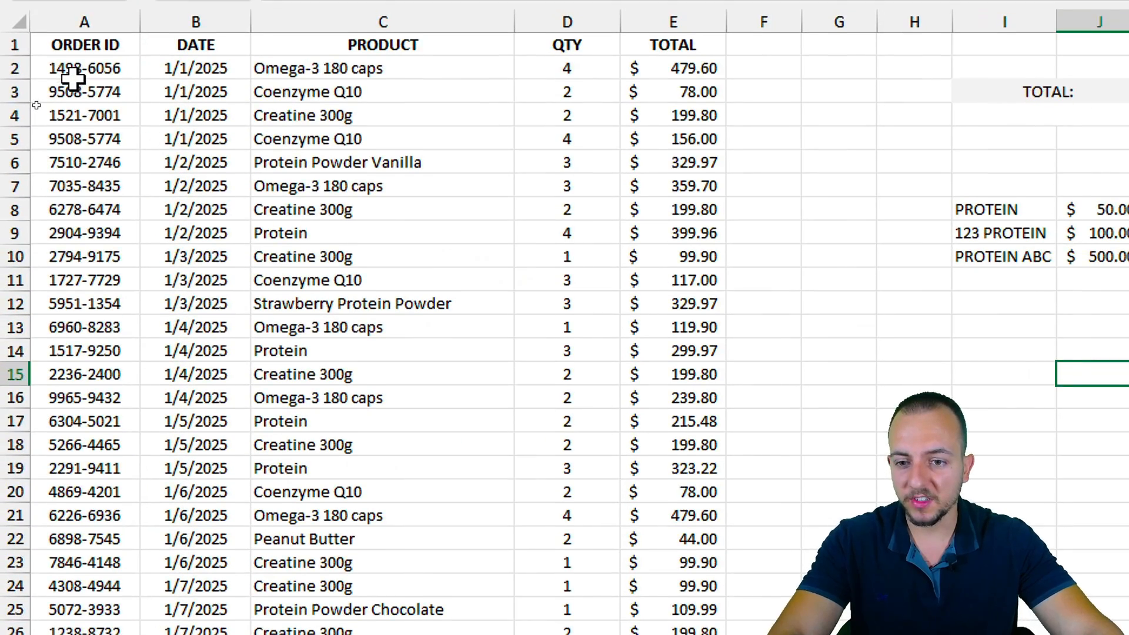
- Enter =SUMIF(I8:I10,"protein",J8:J10) in the TOTAL cell, returning $50.00 for exact matches
scroll(up, 3)
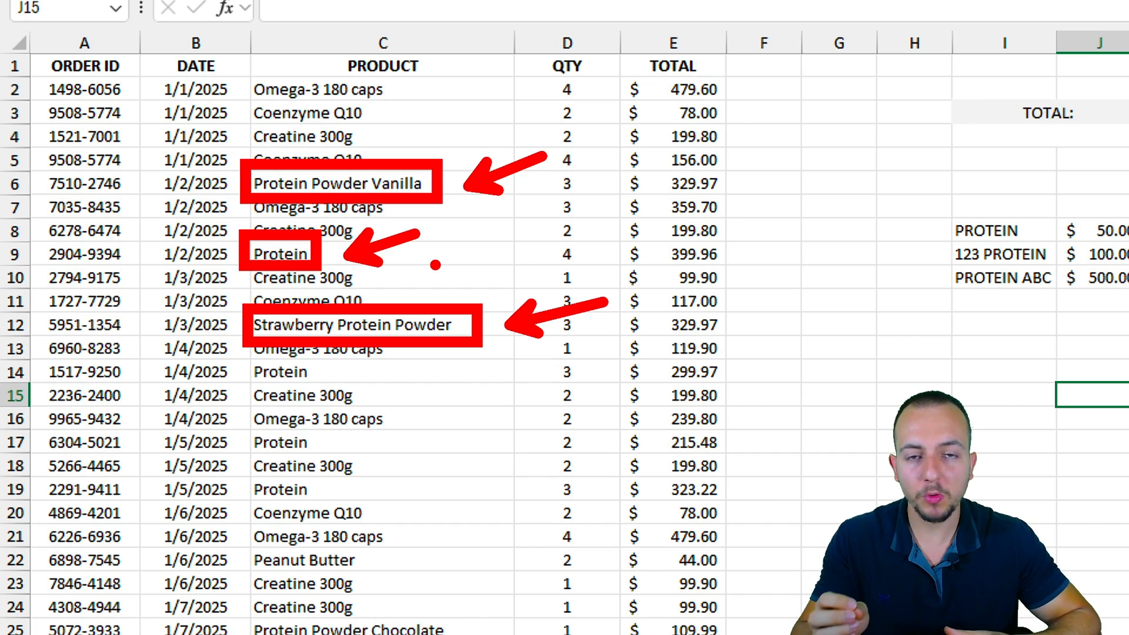
scroll(right, 3)
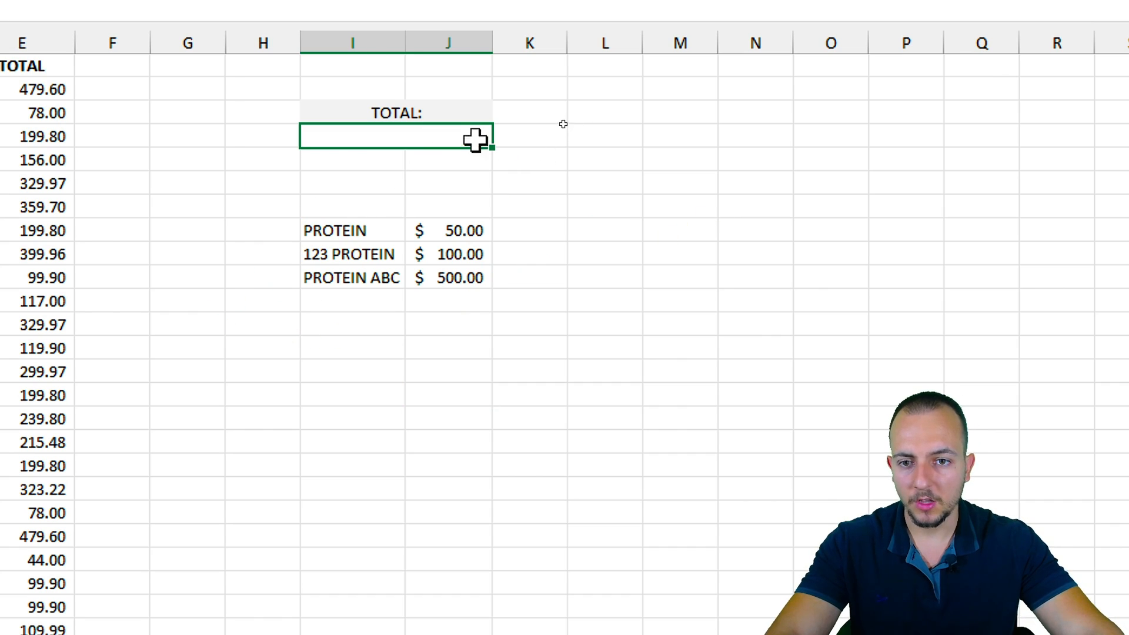
text(=)
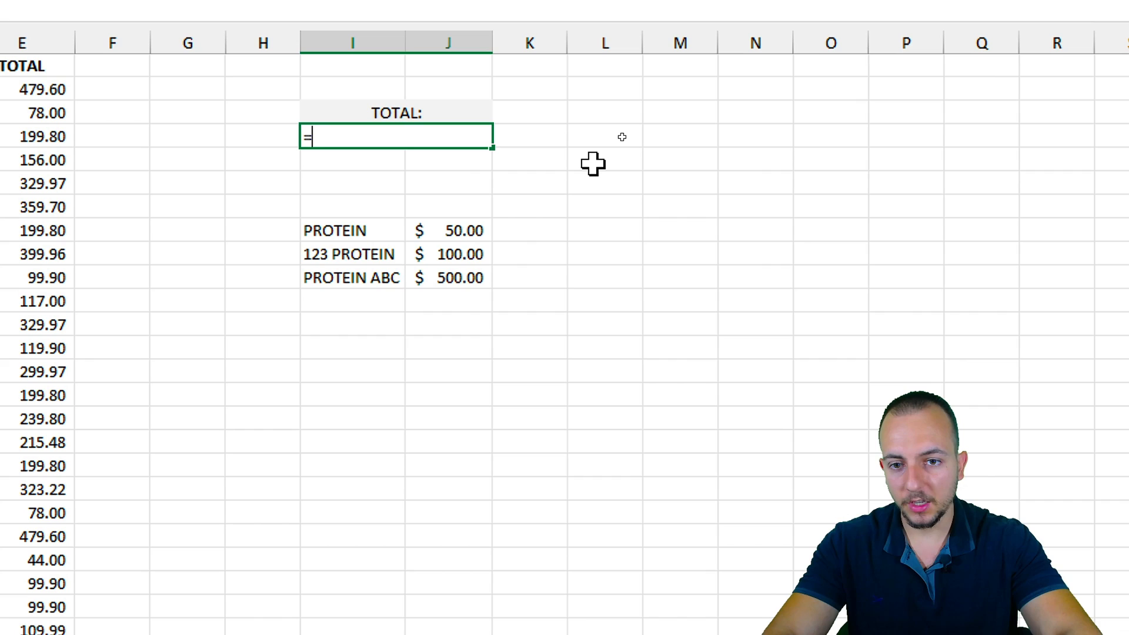
text(sumif)
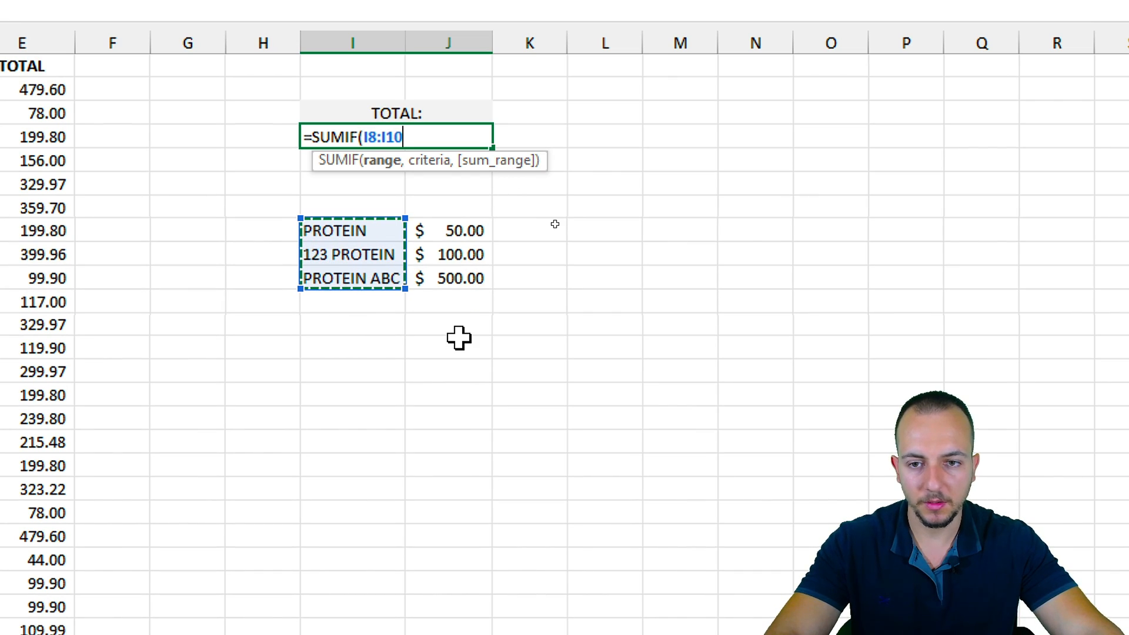
text(,)
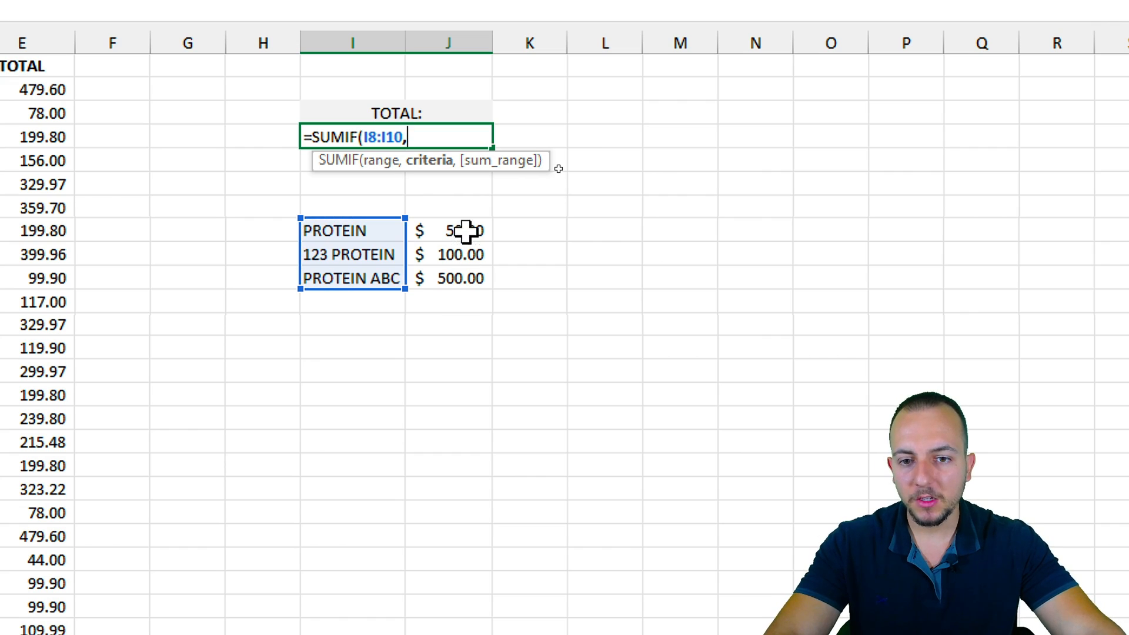
text(")
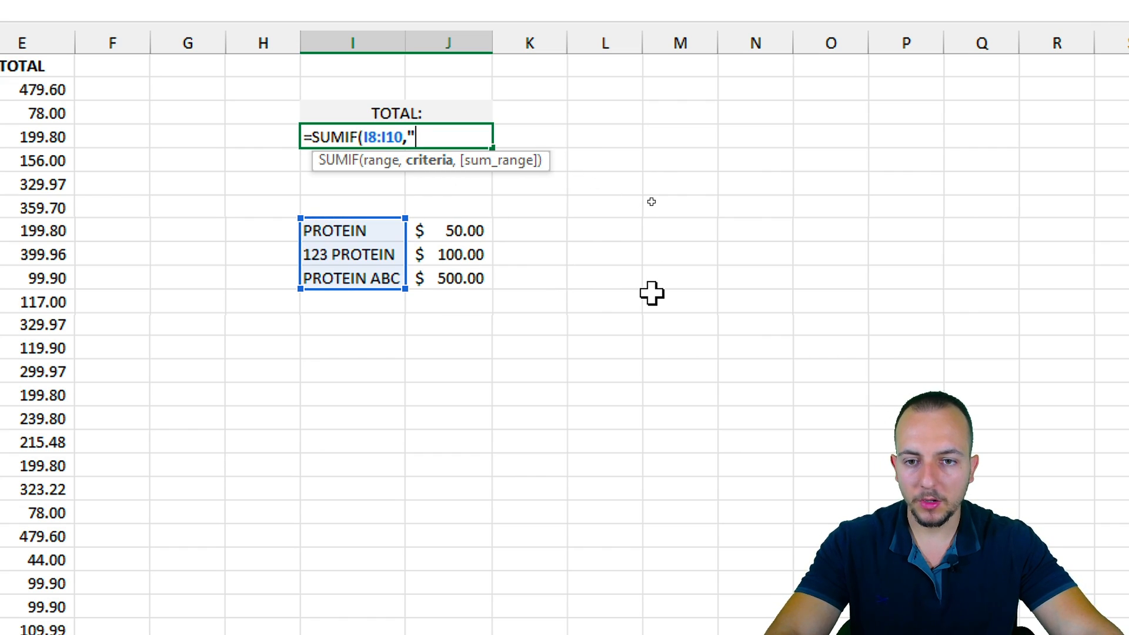
text(protein)
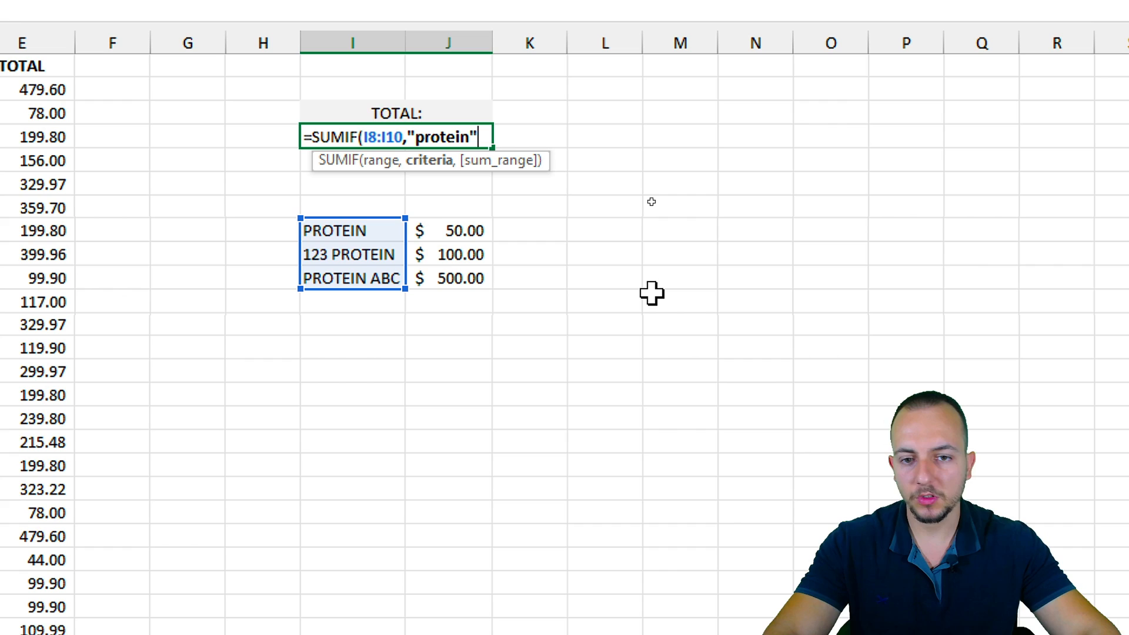
text(,J8:J10)
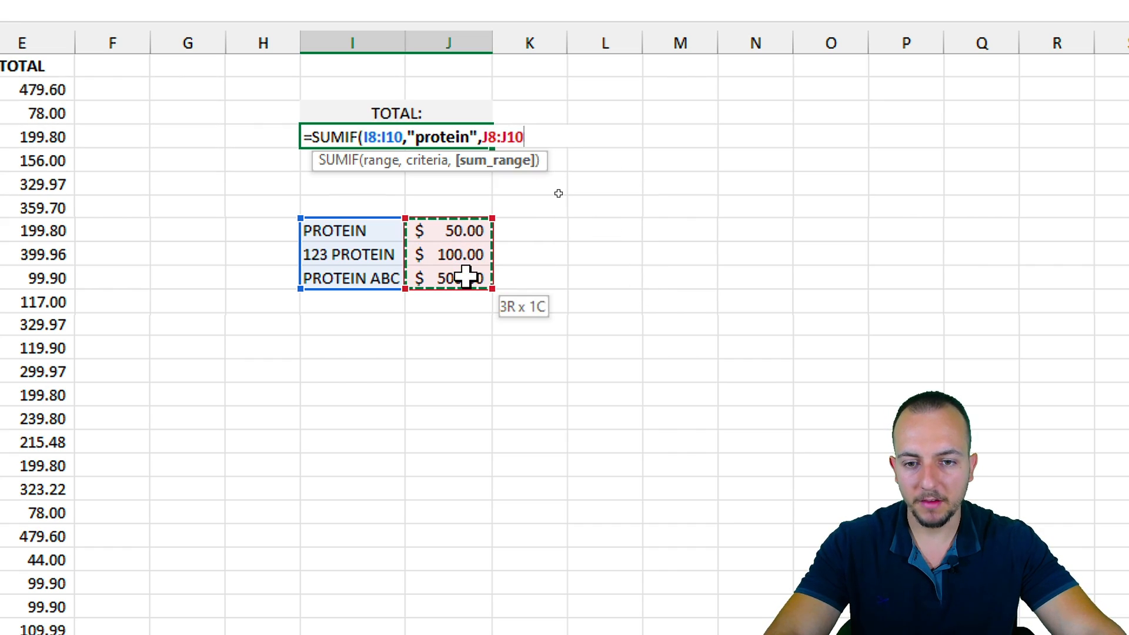
key(Return)
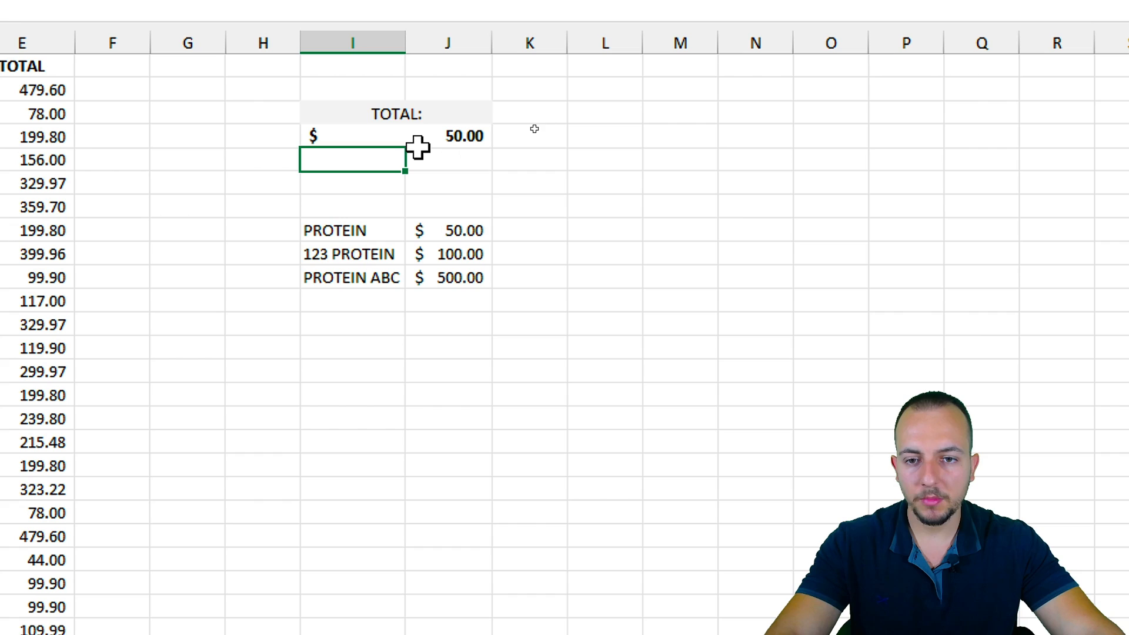
click(395, 136)
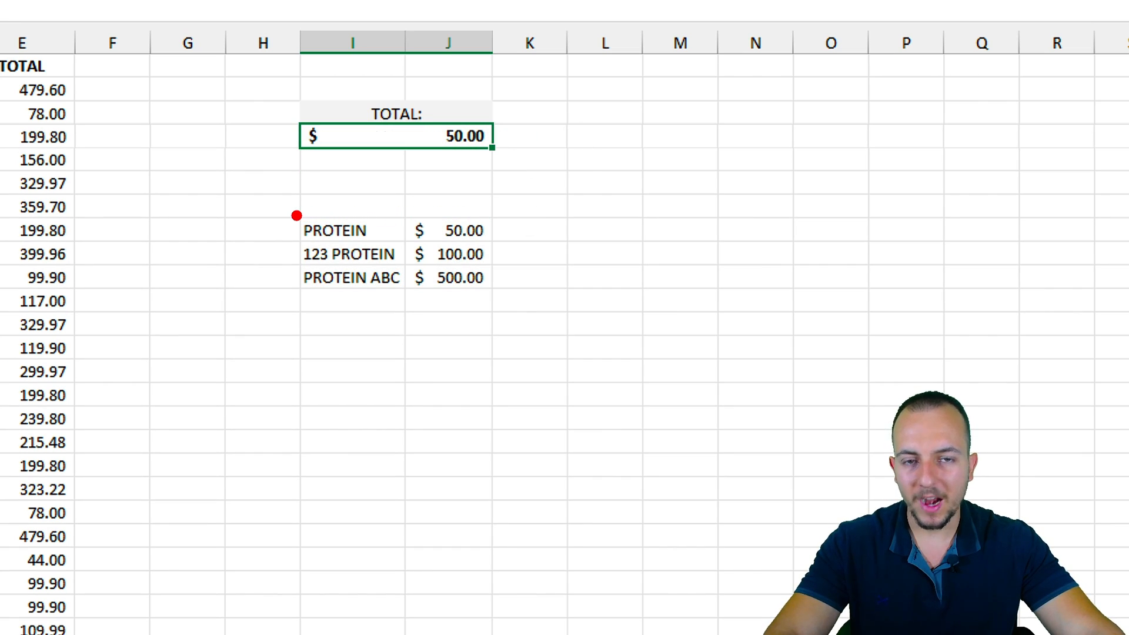
click(335, 230)
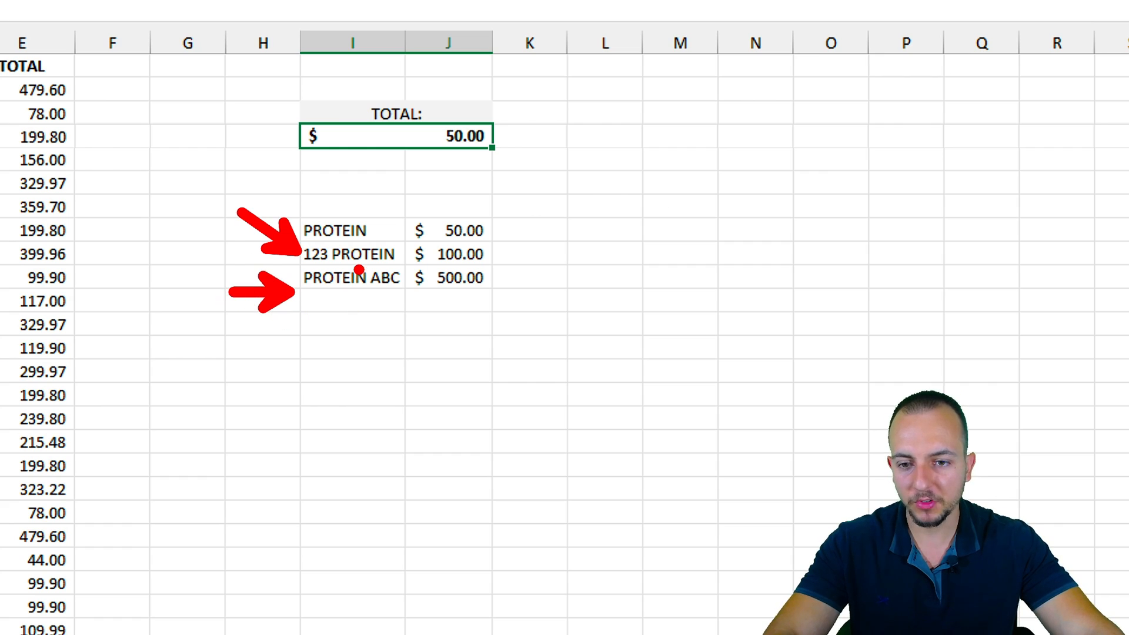
mouse_move(338, 297)
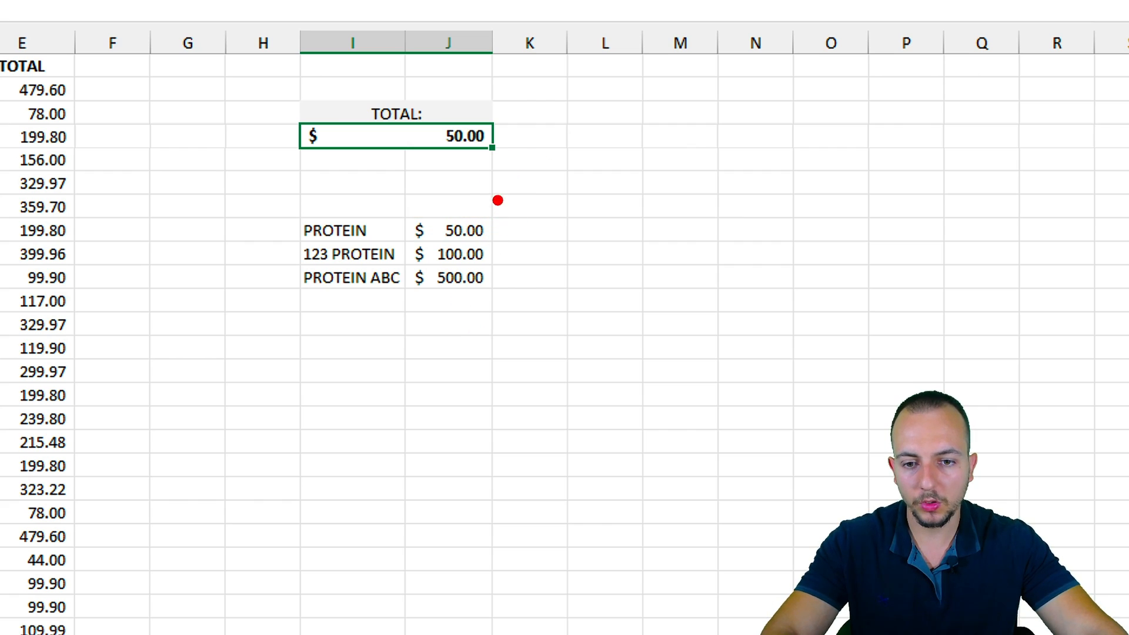
mouse_move(416, 239)
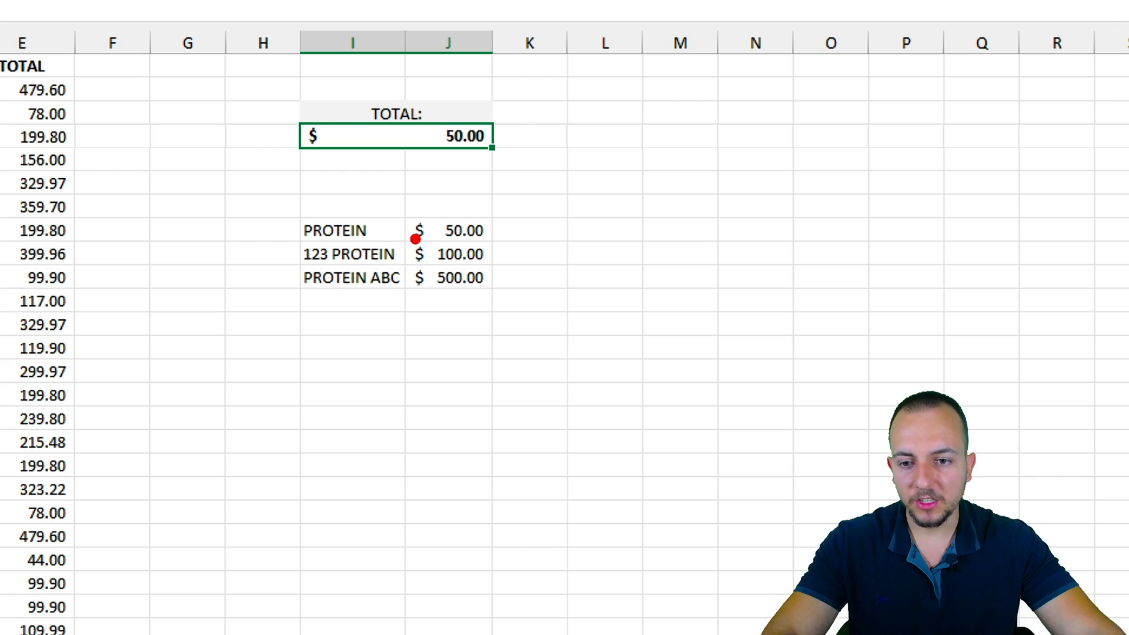
mouse_move(342, 236)
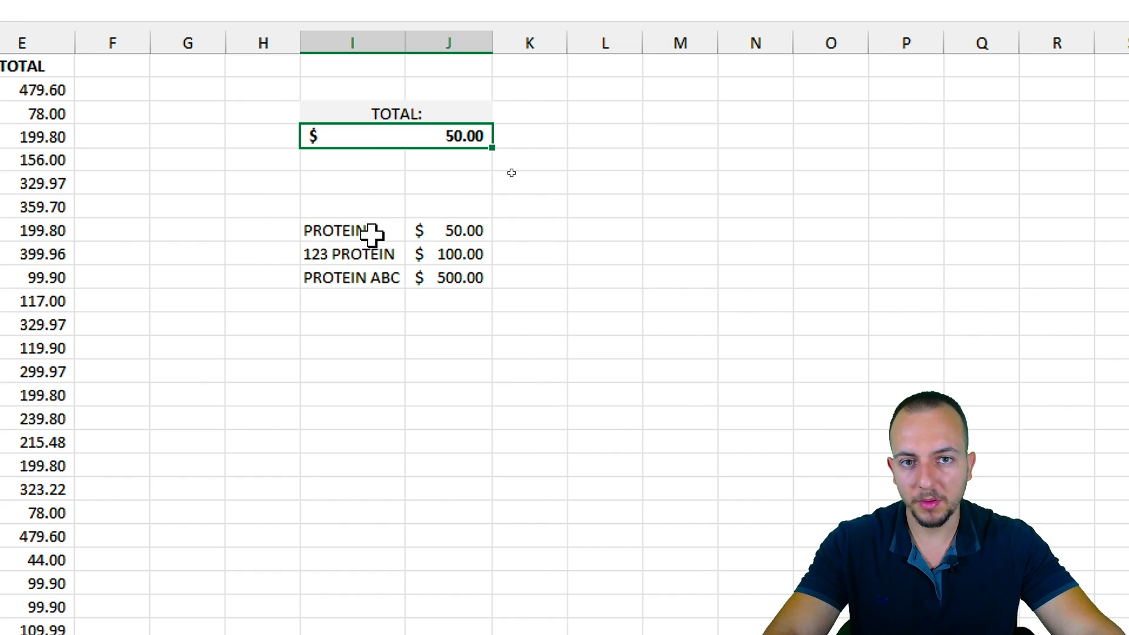
mouse_move(451, 152)
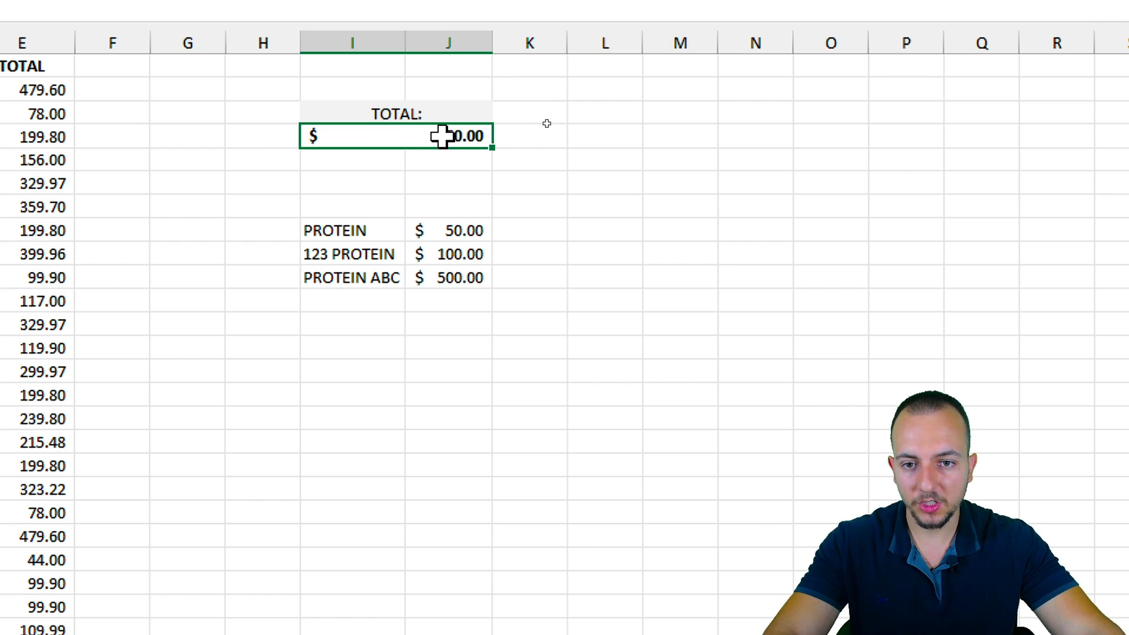
- Change the criteria to "*protein*" to get $650.00, then clear the TOTAL cell
text(=SUMIF(I8:I10,"protein",J8:J10))
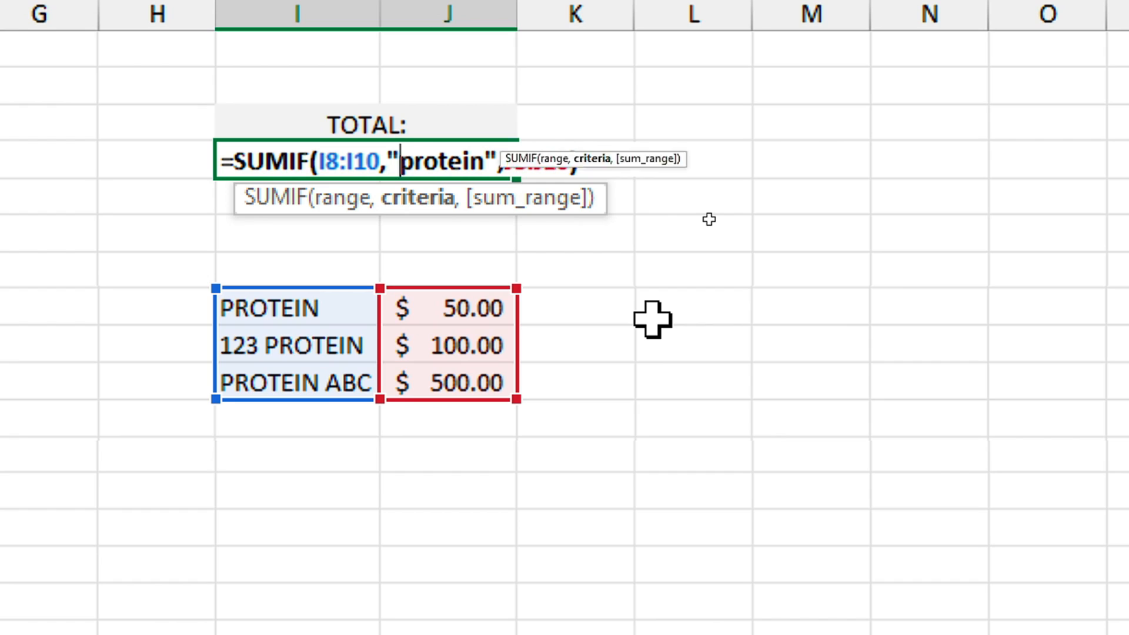
key(Return)
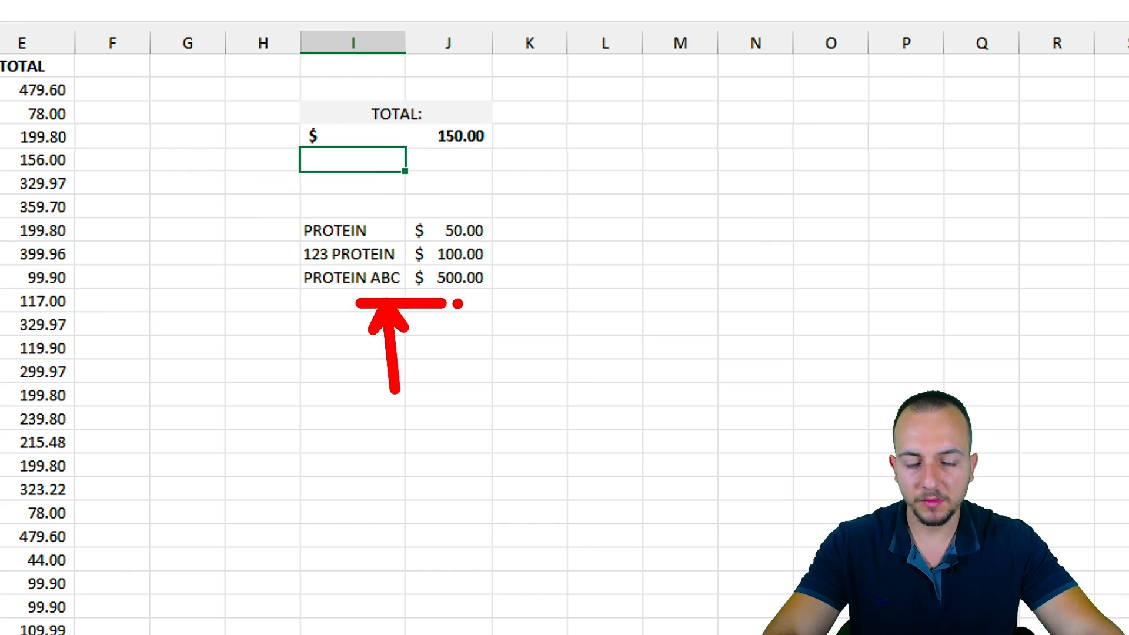
text(=SUMIF(I8:I10,"*protein",J8:J10))
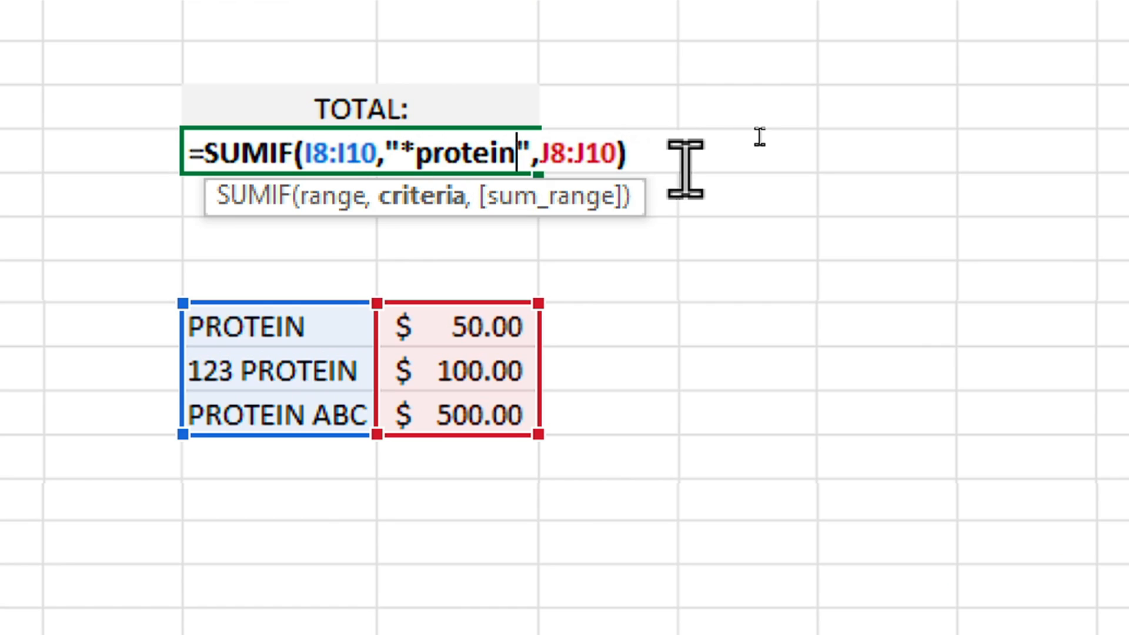
text(*)
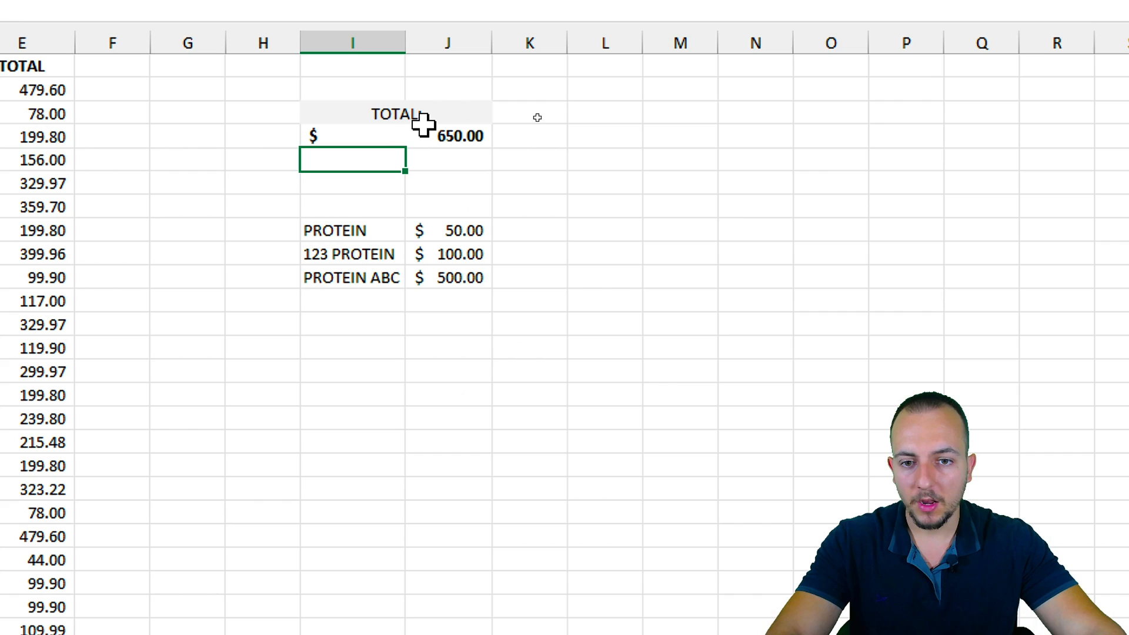
key(Delete)
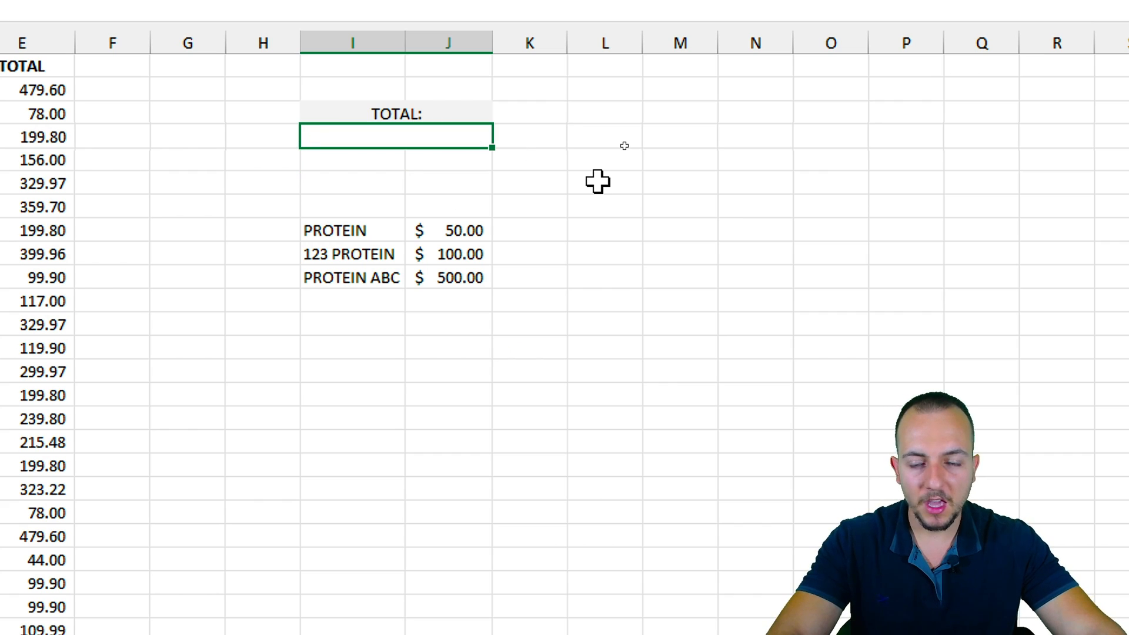
- Enter =SUMIF(C:C,"*PROTEIN*",E:E) in the TOTAL cell, returning $6,961.09
scroll(left, 3)
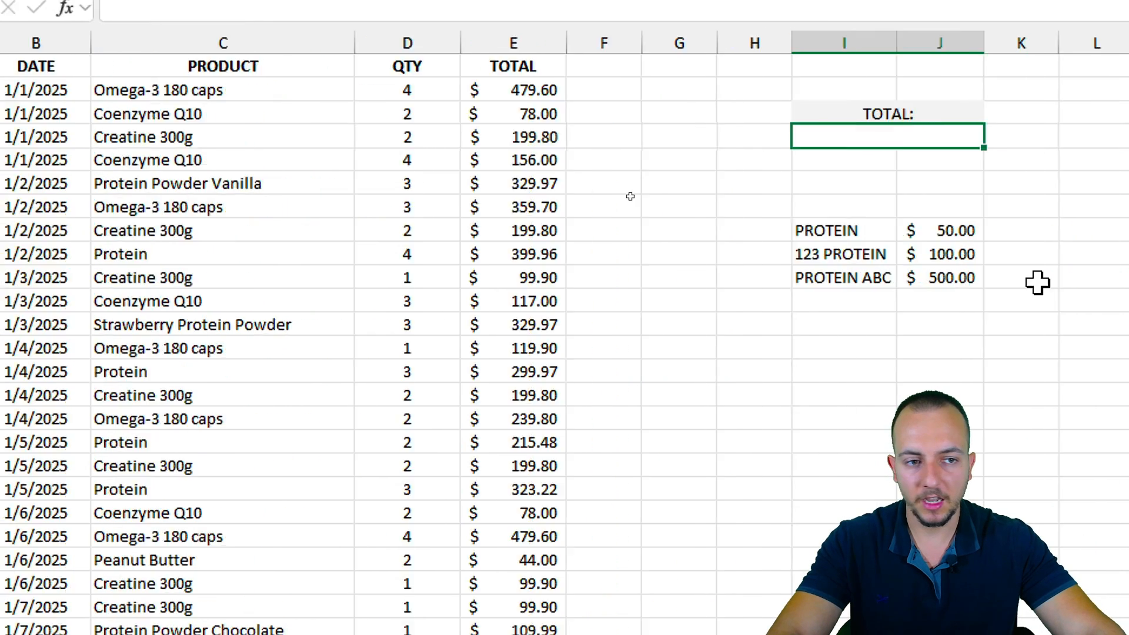
text(=sumif)
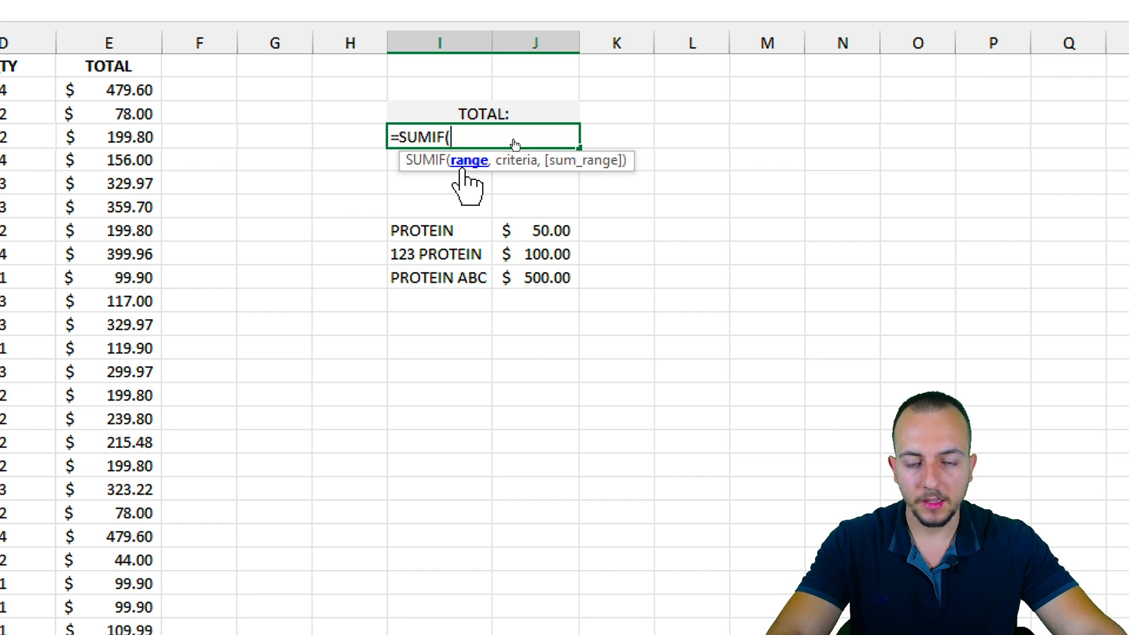
scroll(left, 3)
text(C:C)
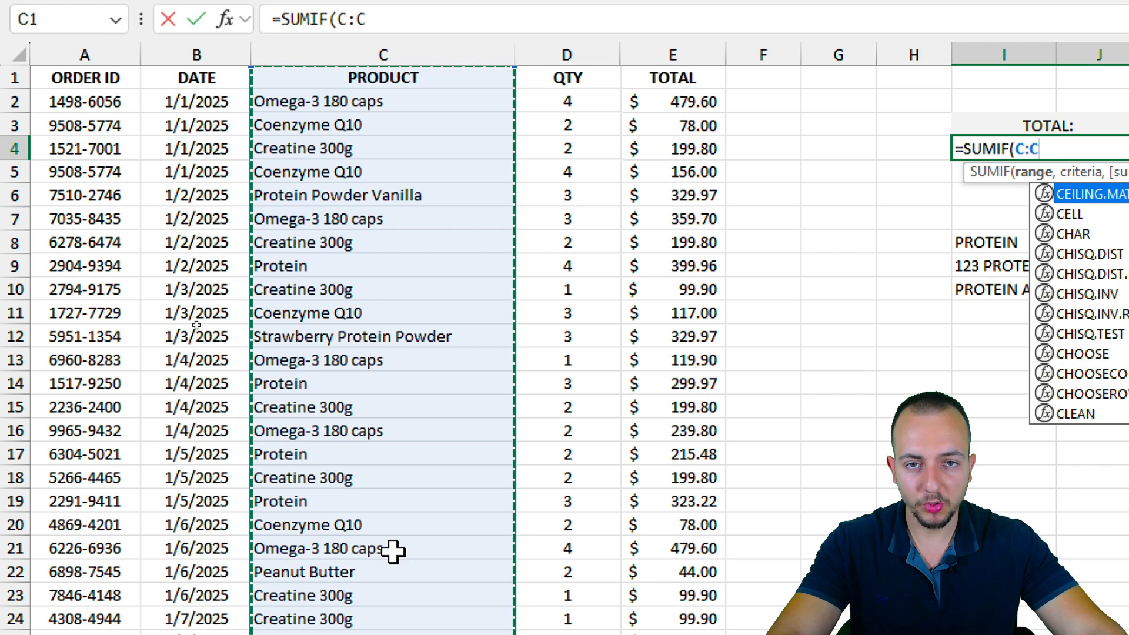
scroll(right, 3)
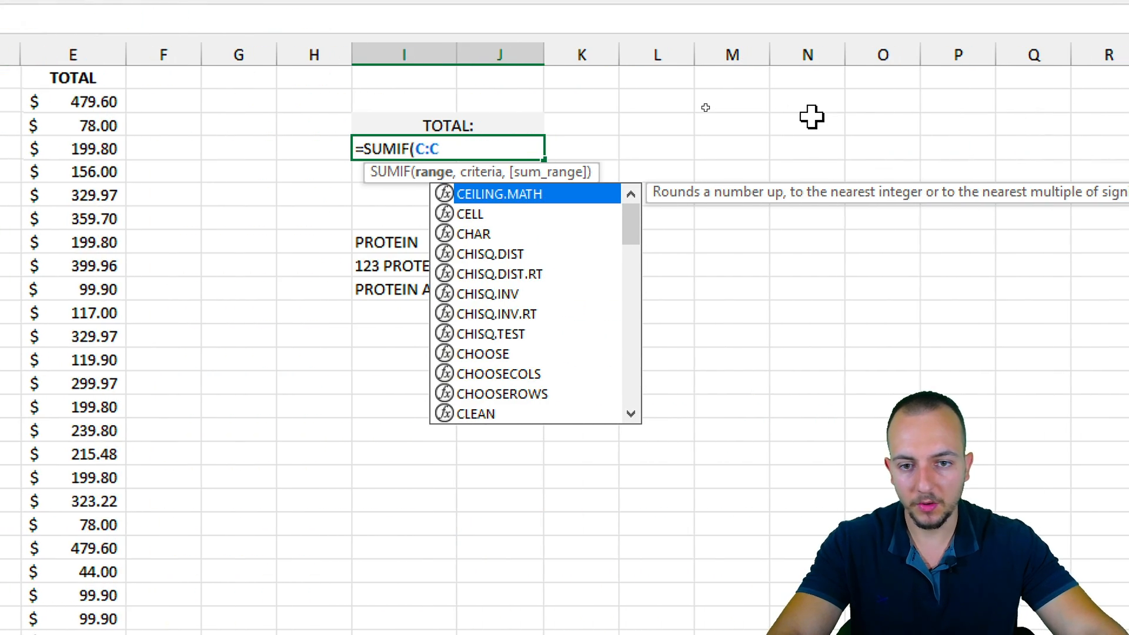
text(,)
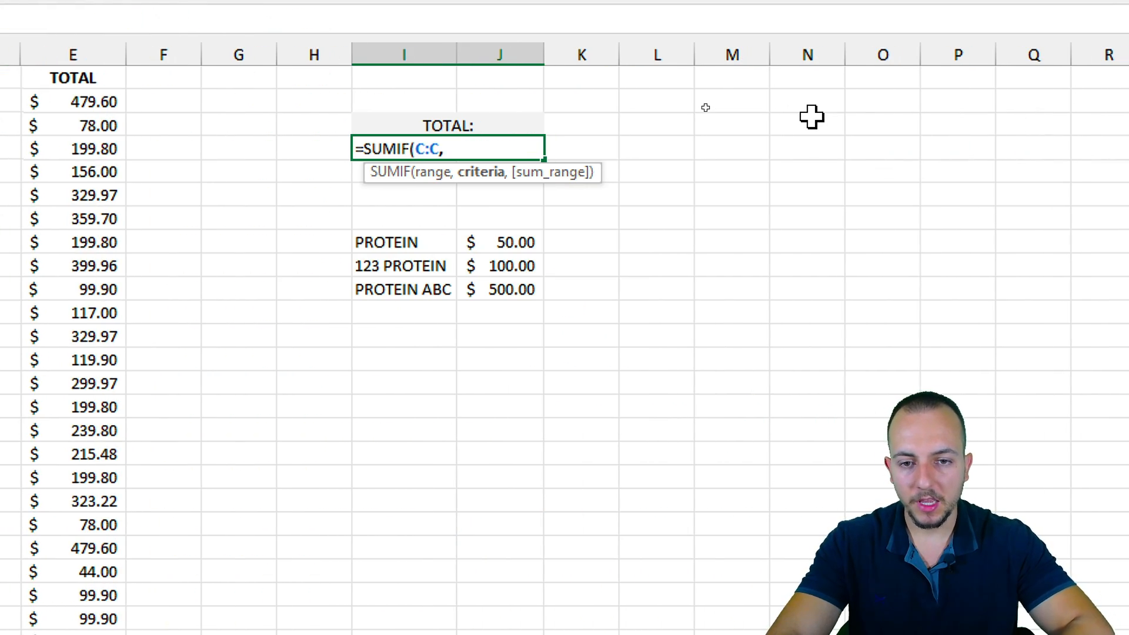
text(")
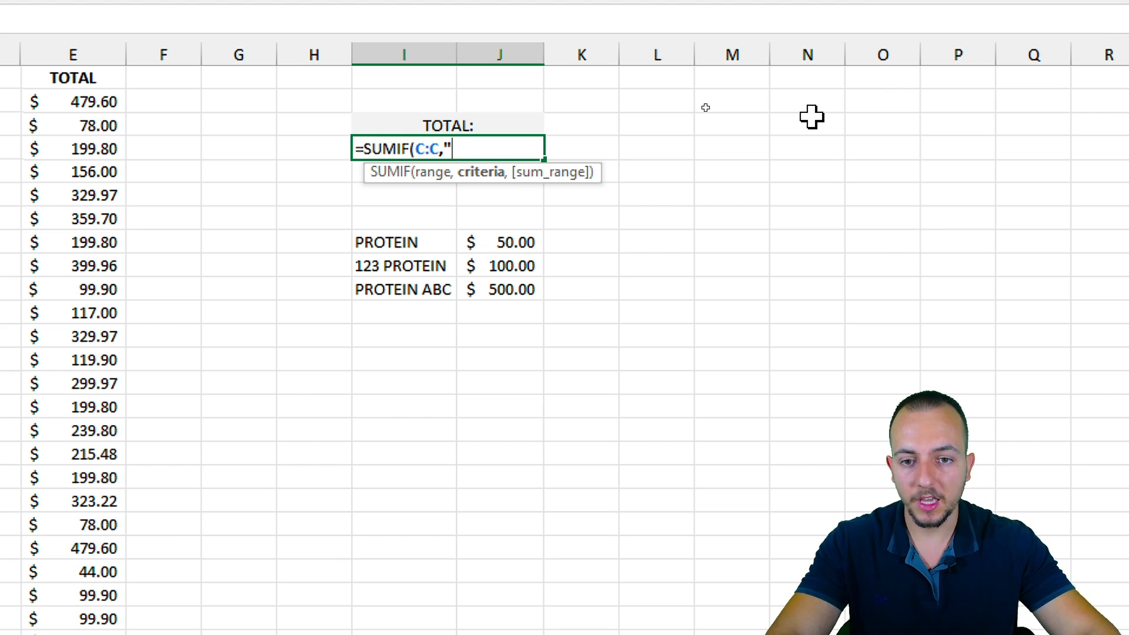
text(*)
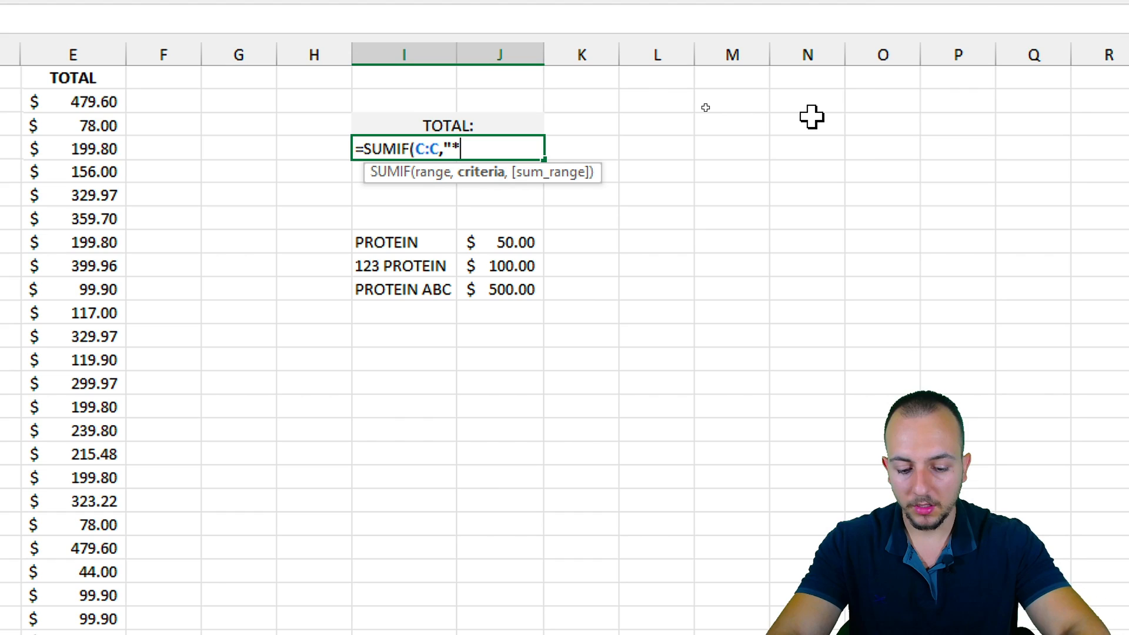
text(PROTE)
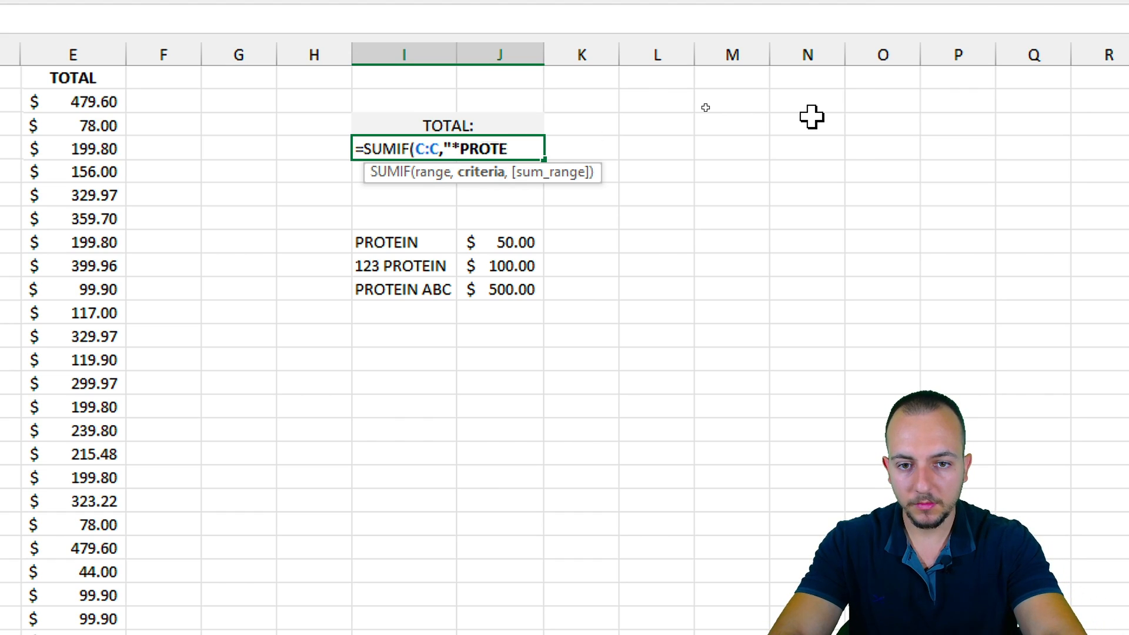
text(IN*)
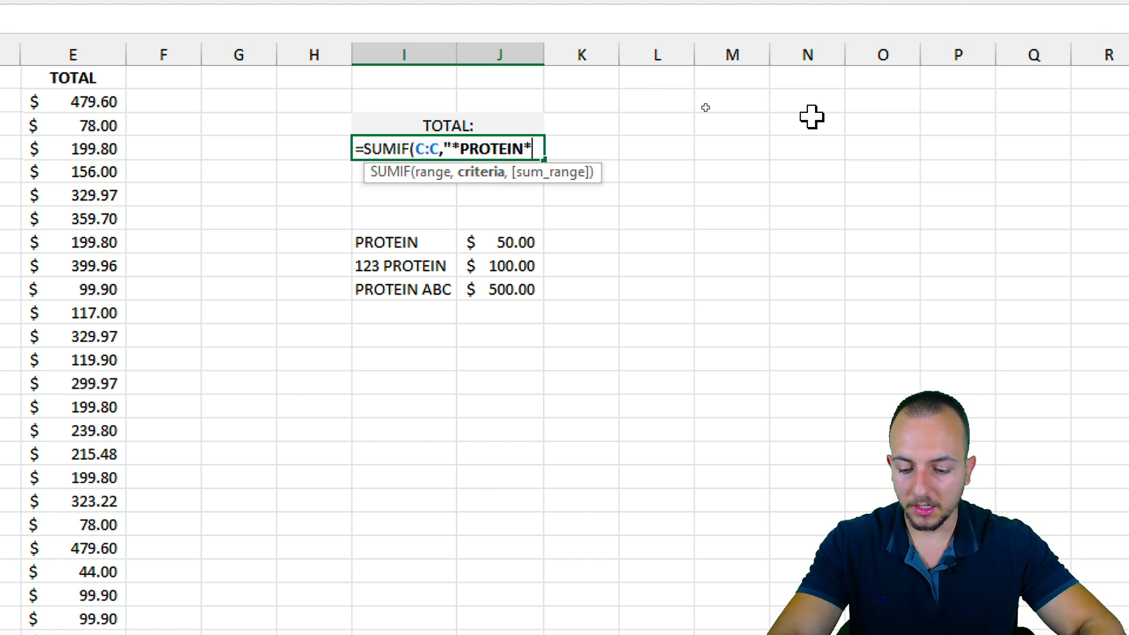
text(",)
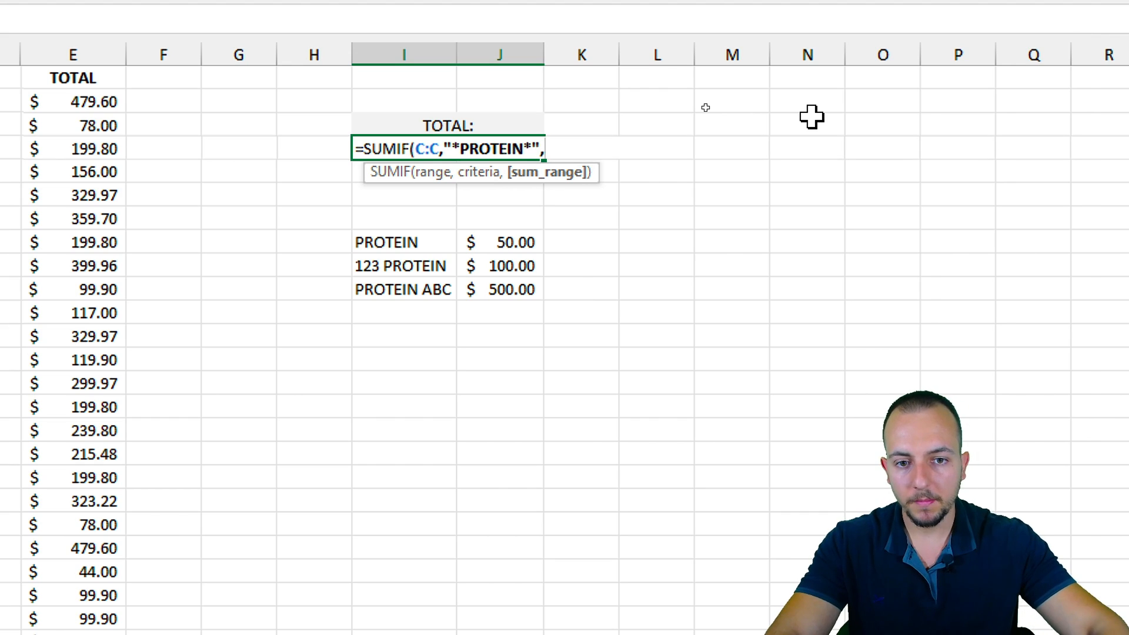
scroll(left, 3)
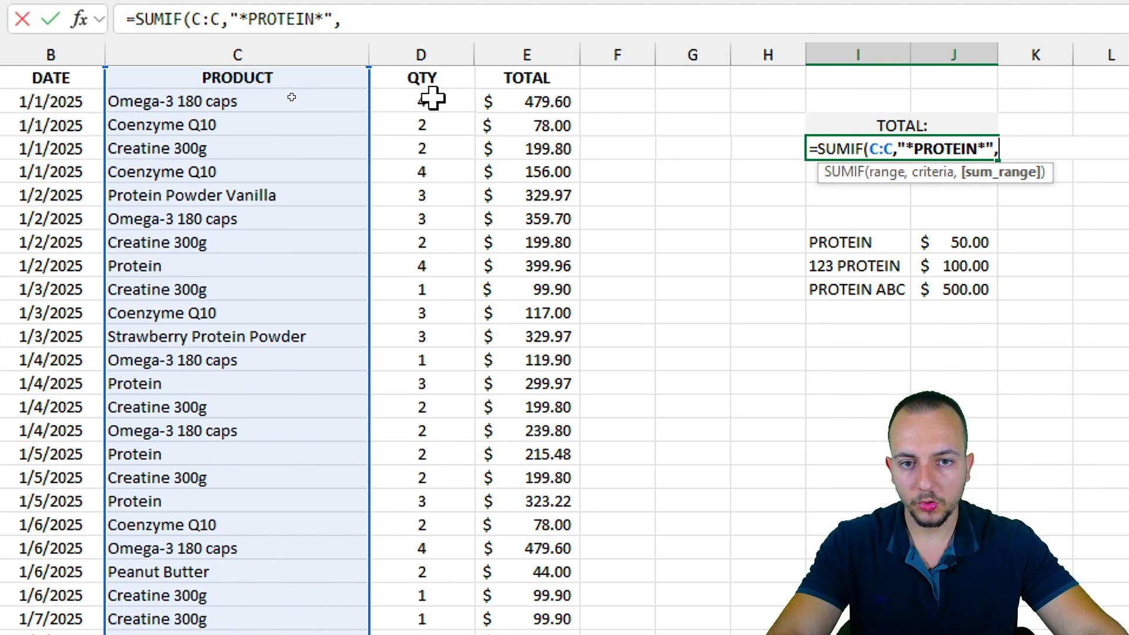
text(E:E))
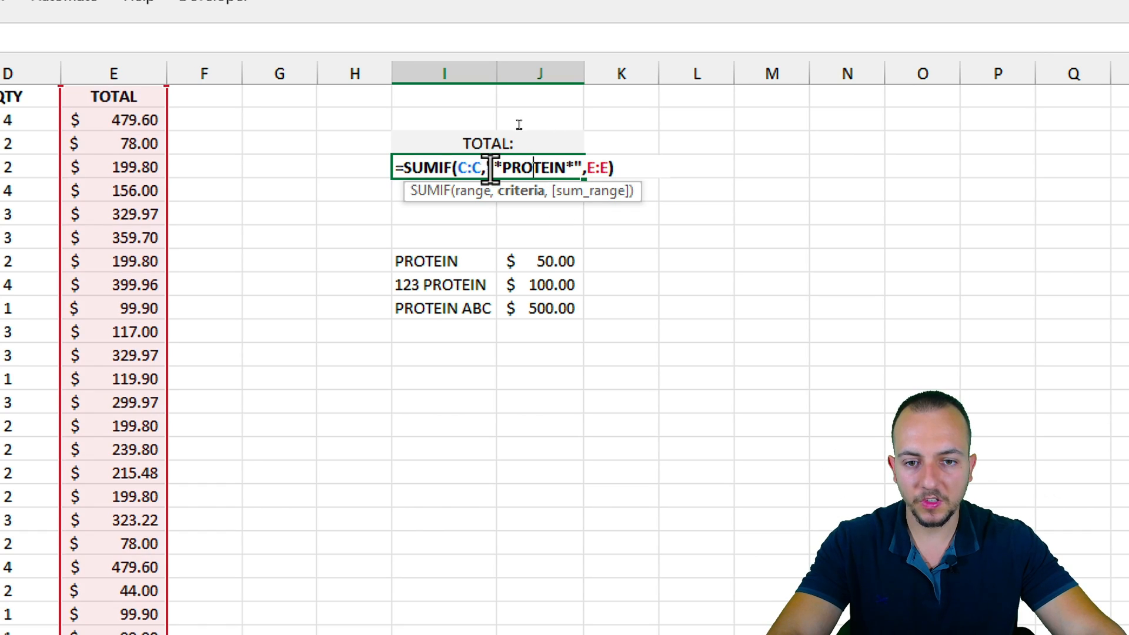
key(Return)
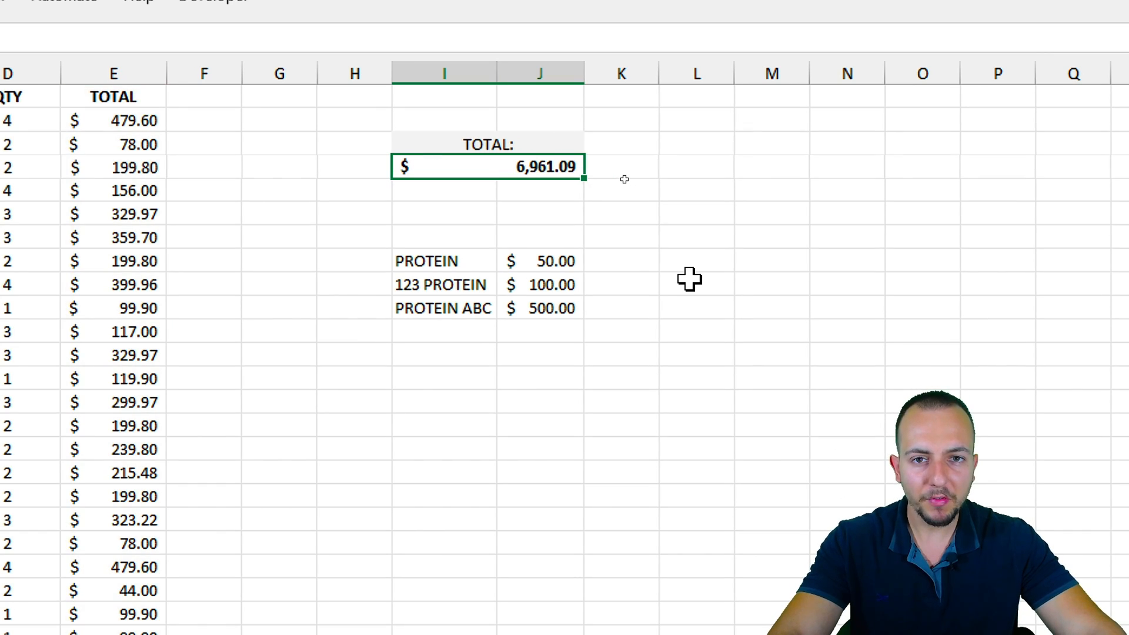